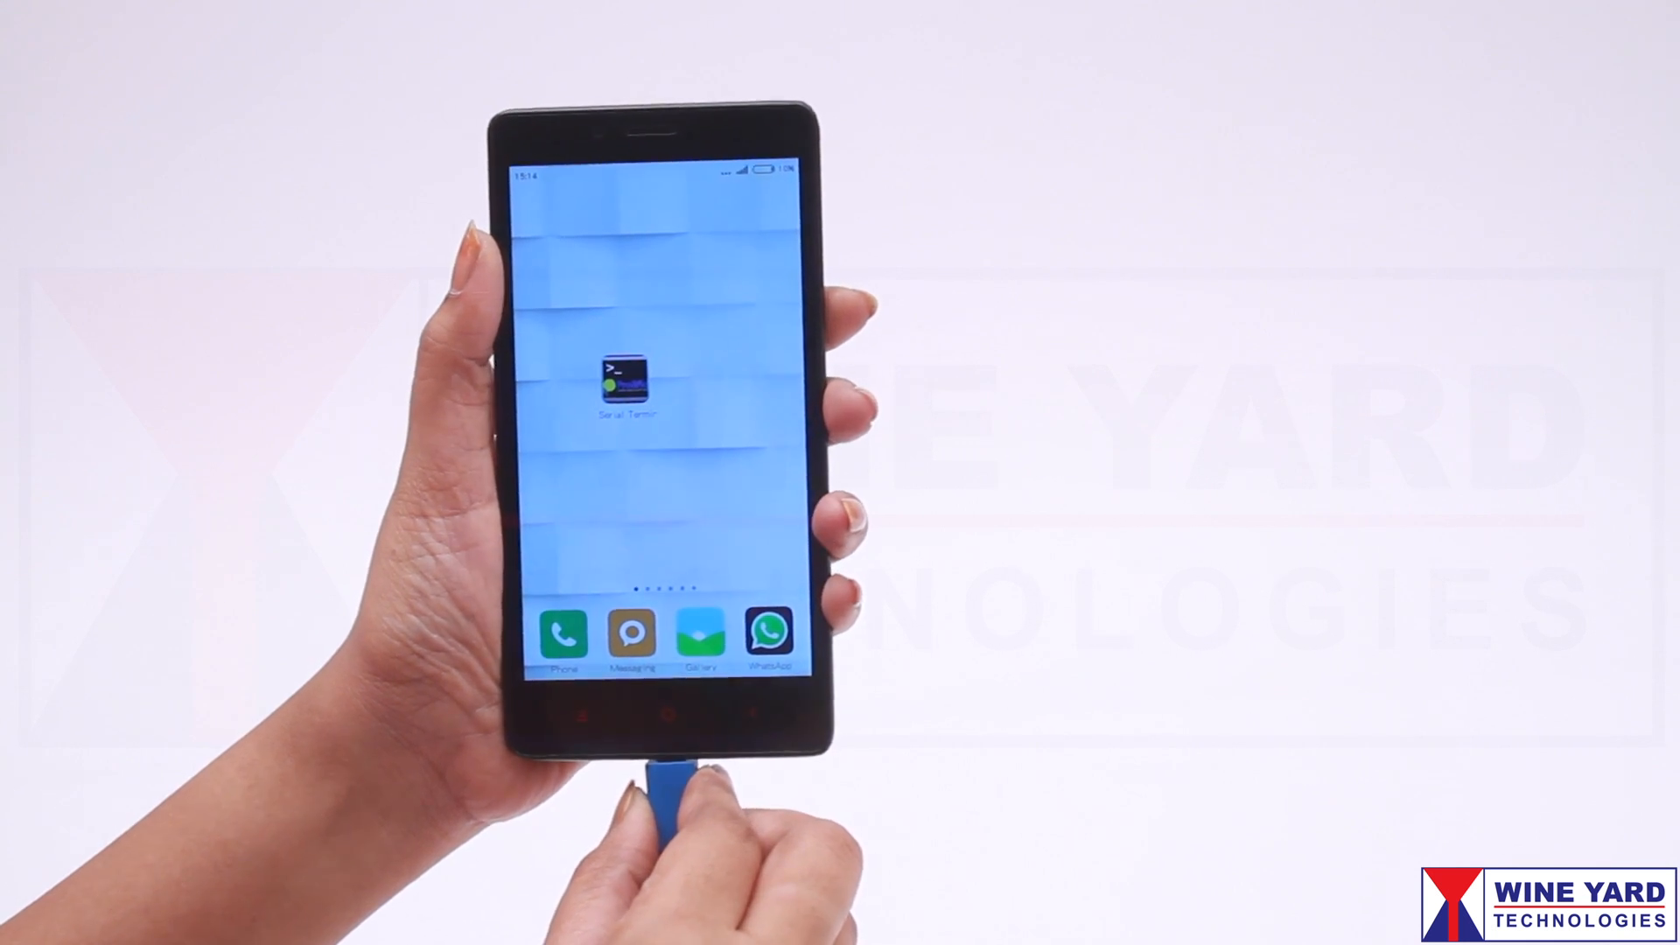
Launch Serial Terminal for PL2303HXD, connecting to the USB serial adapter at 9600 baud.
click(626, 377)
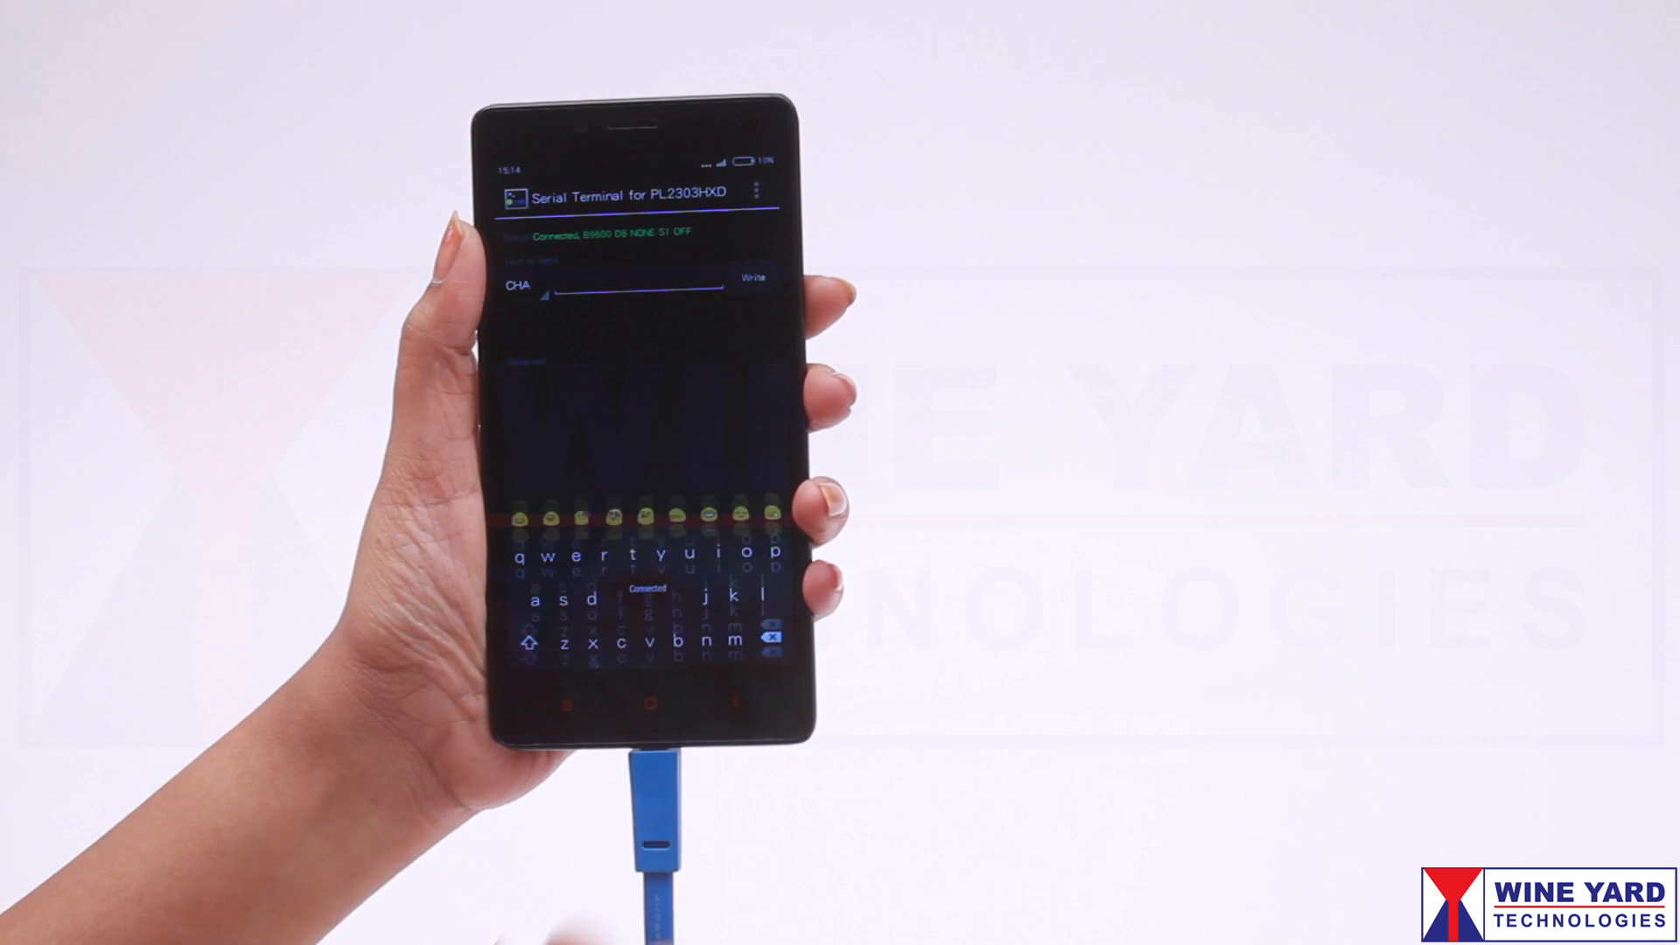